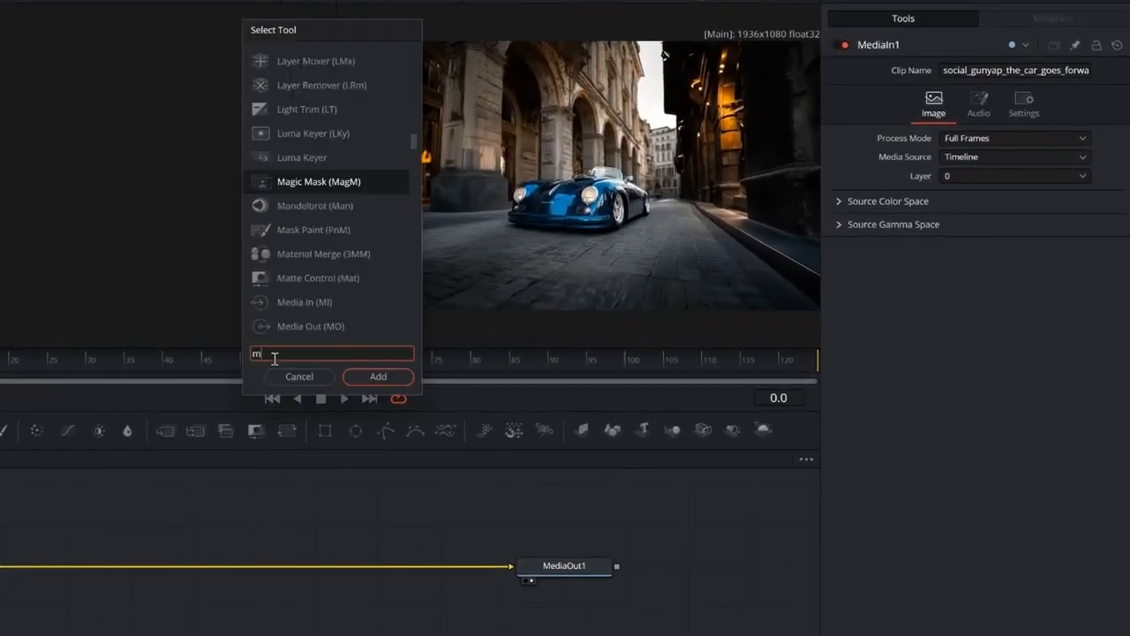
- Add a Magic Mask over the car, set Mode to Better and track it forward through frame 122
click(378, 377)
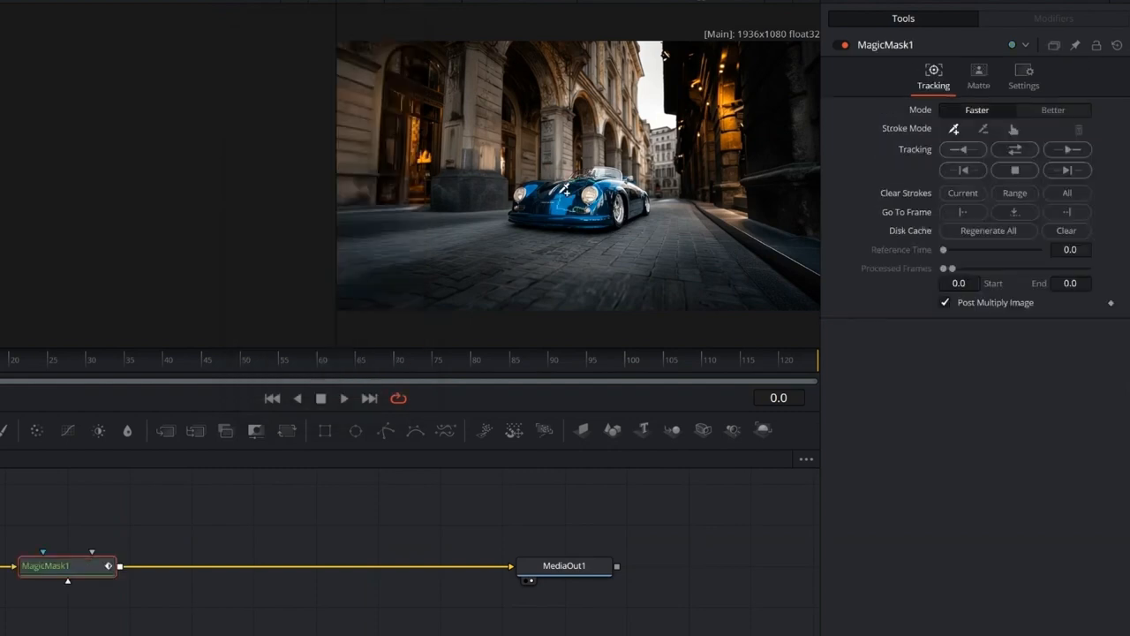
click(1053, 109)
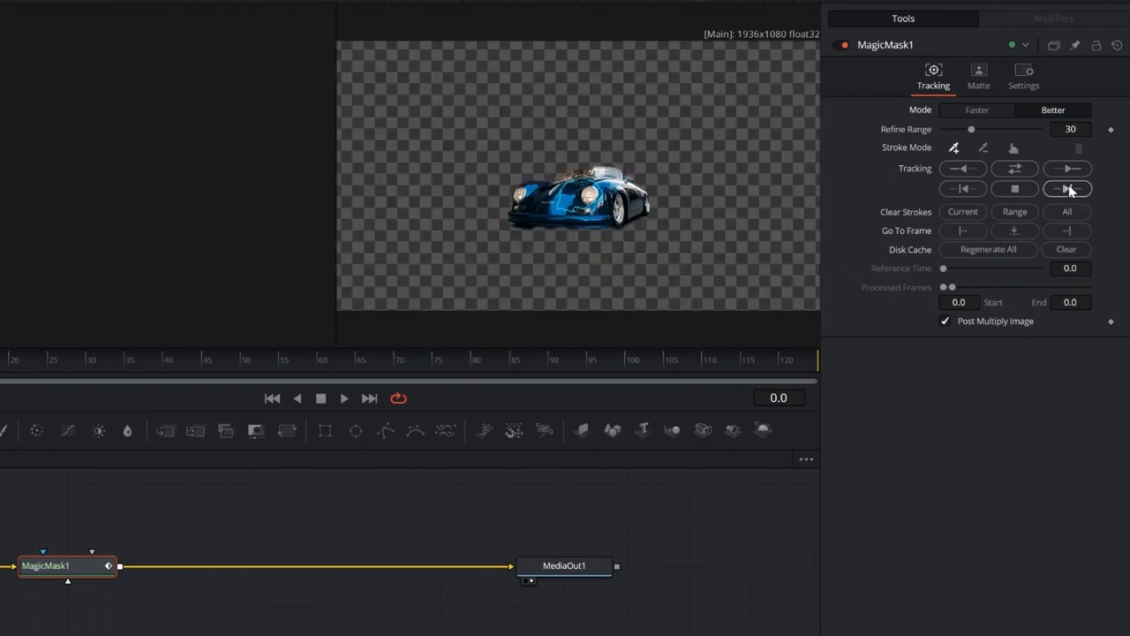
click(1067, 187)
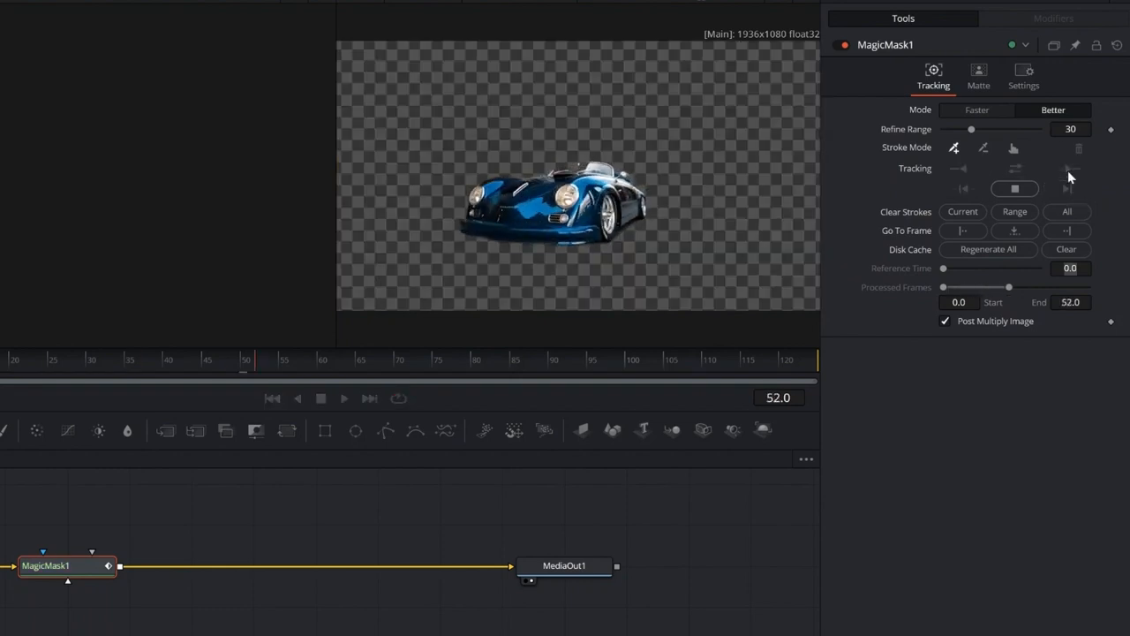
click(1066, 170)
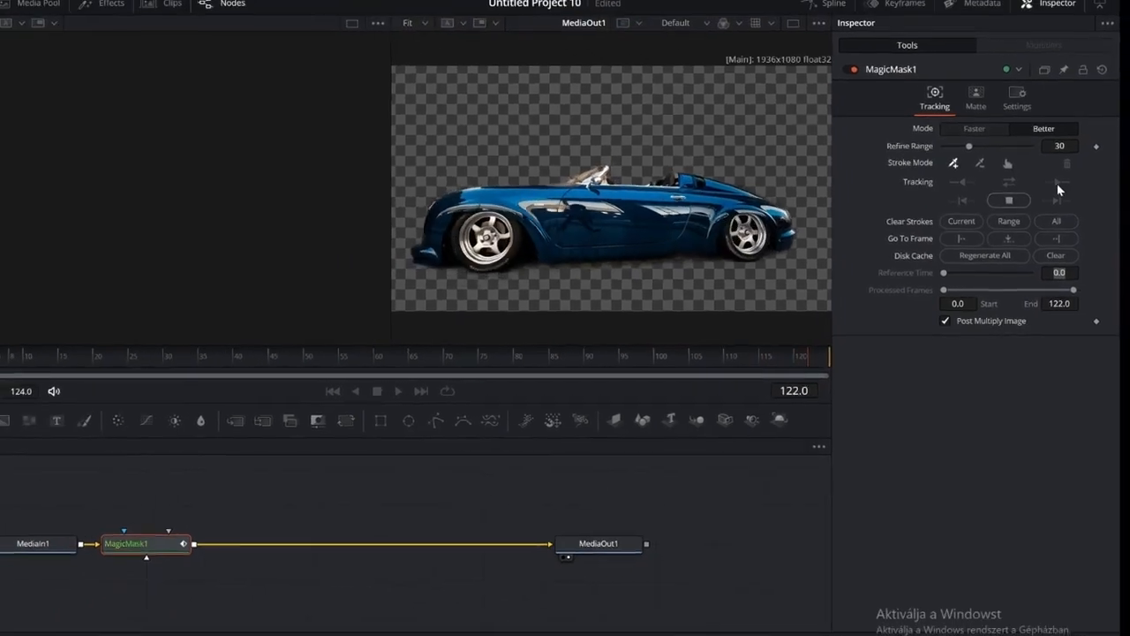
- Qualify the blue car body with the HSL qualifier and raise Hue so it turns purple
click(646, 629)
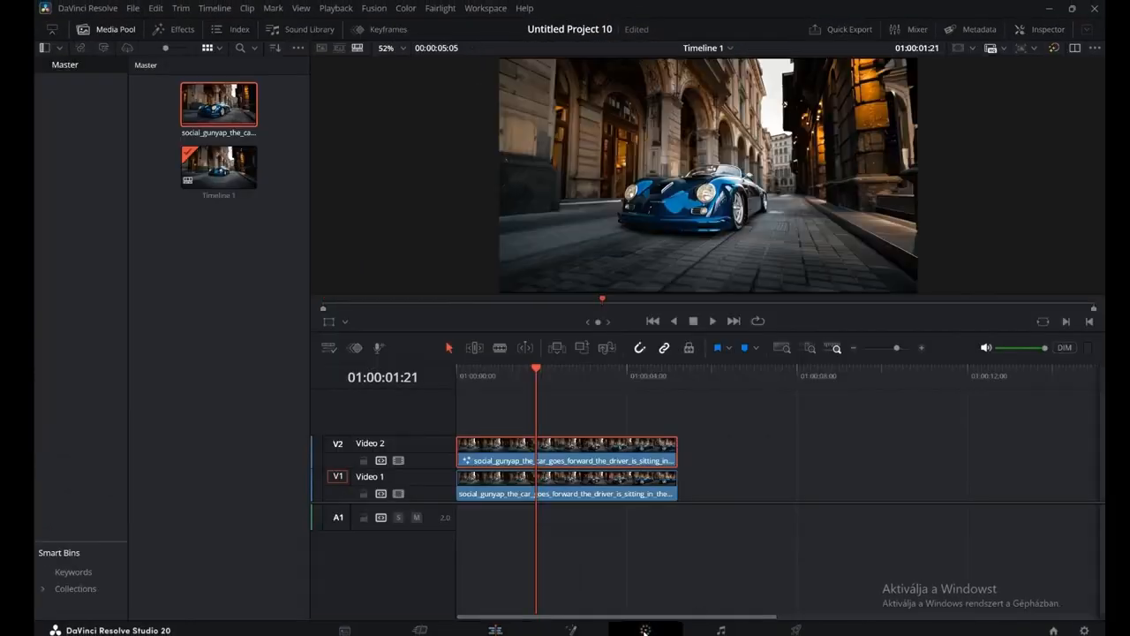
click(647, 629)
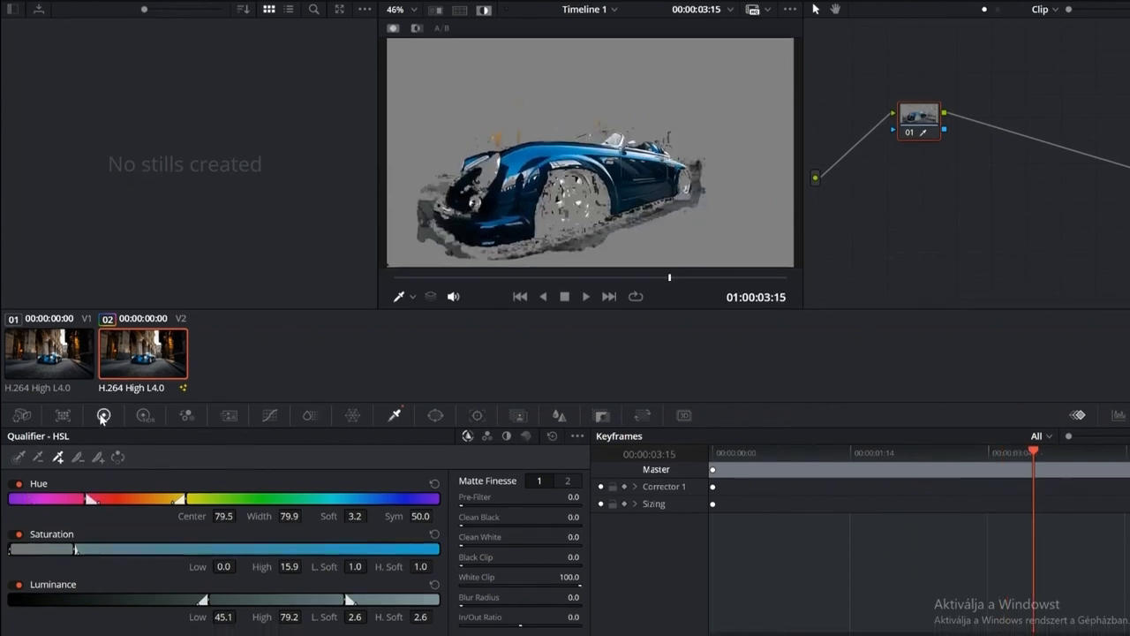
click(103, 416)
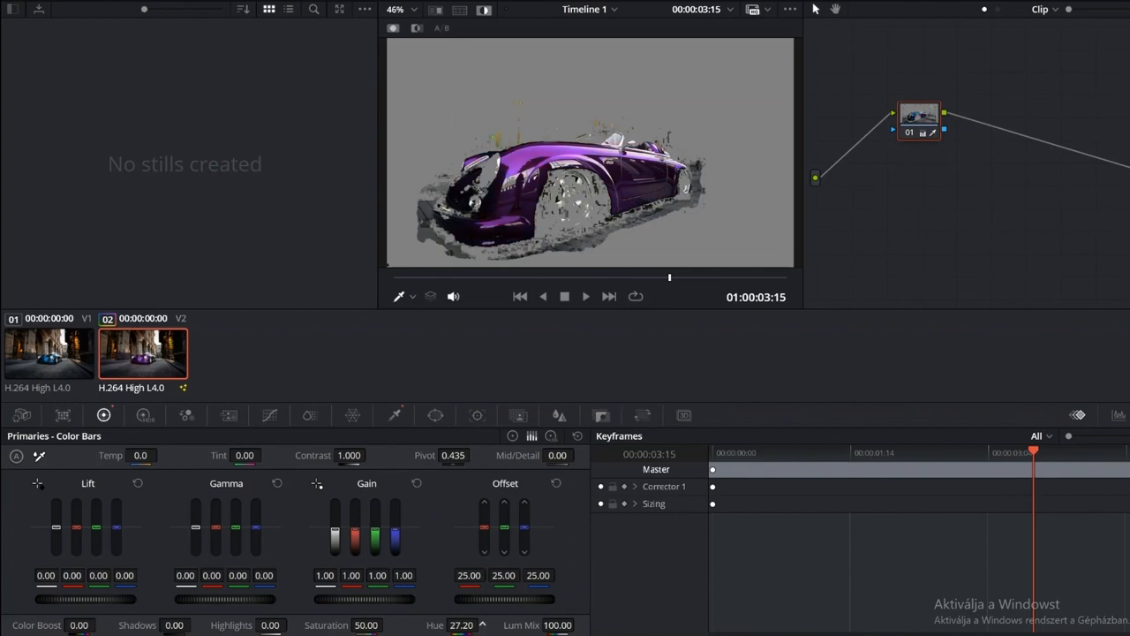
- Select the stacked car clip on Video 2 and switch it to the Fusion page
drag(461, 625, 399, 626)
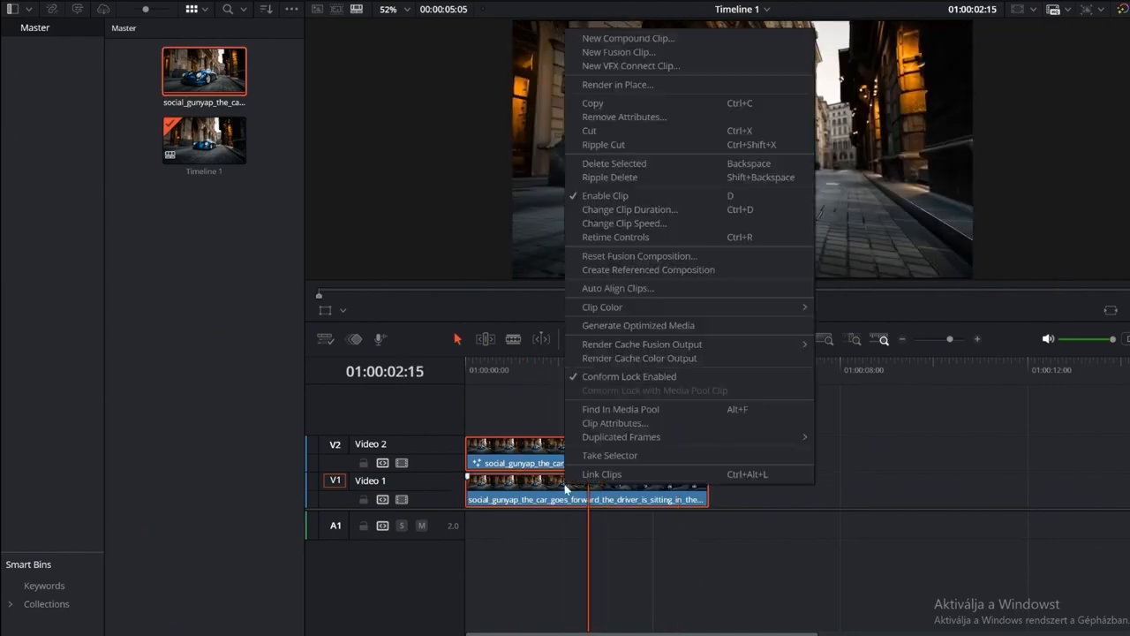
mouse_move(671, 130)
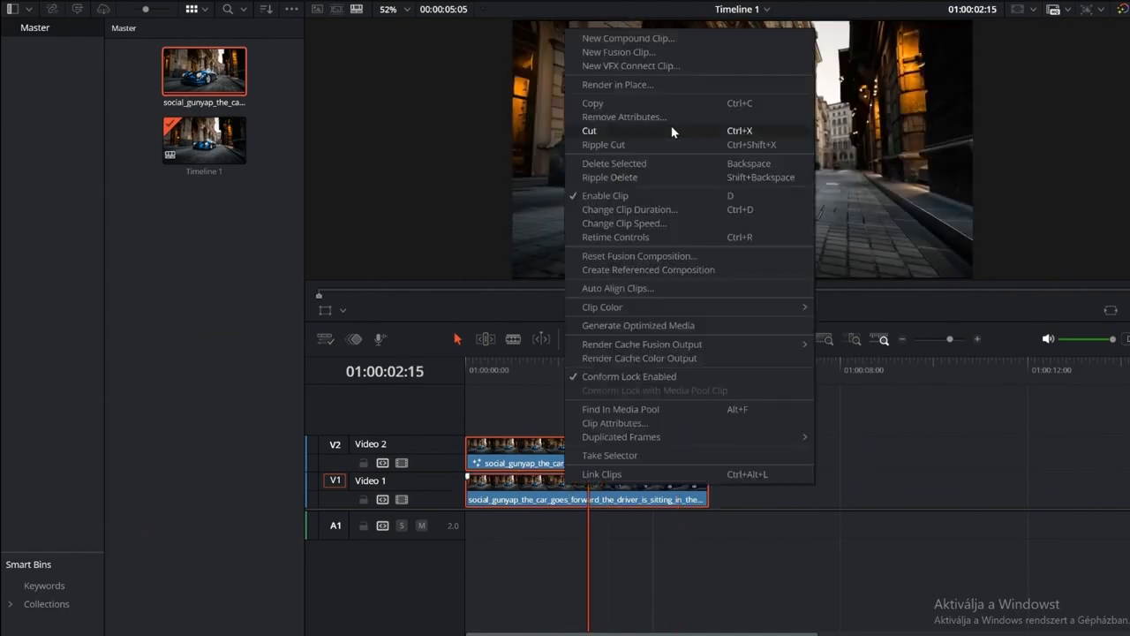
click(618, 53)
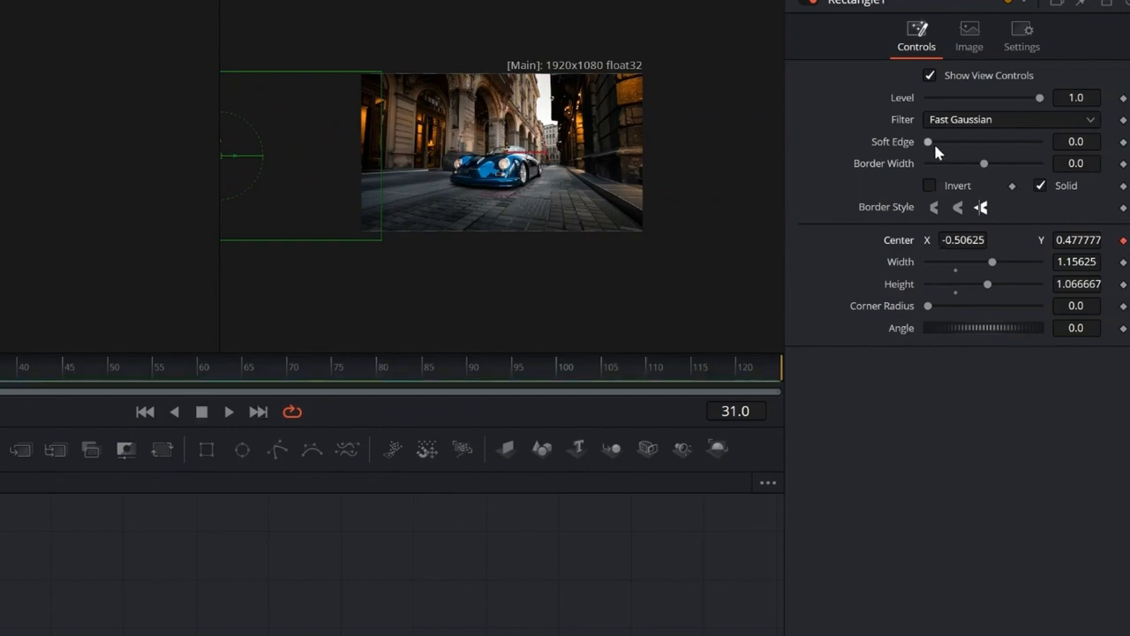
- Set the Rectangle mask's edge filter to Gaussian for the sweeping recolour
click(1011, 120)
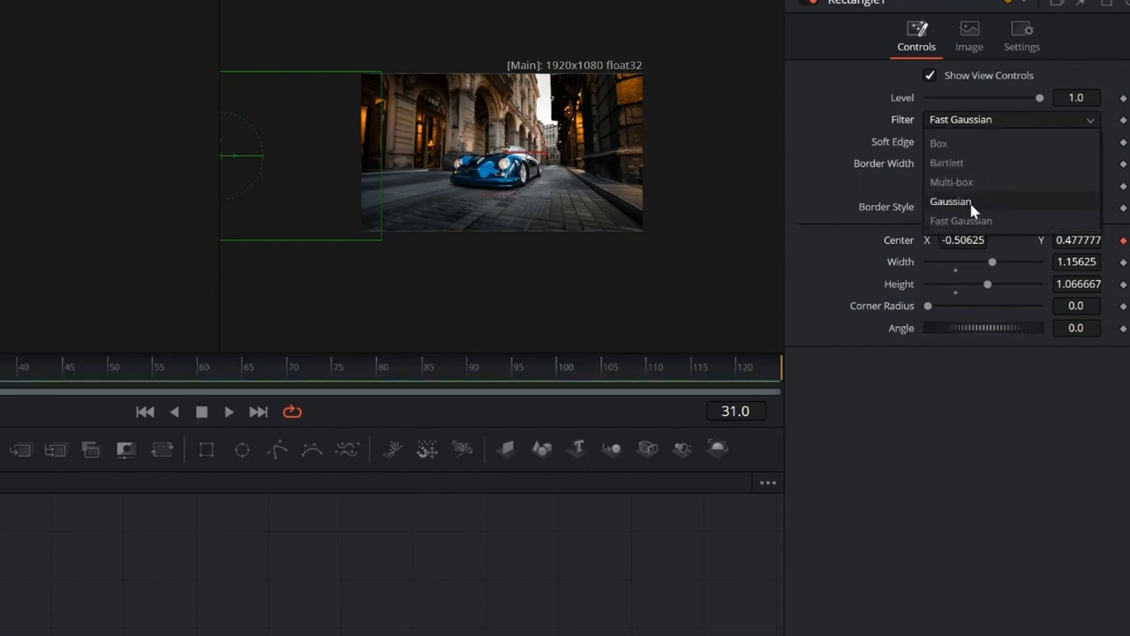
click(950, 202)
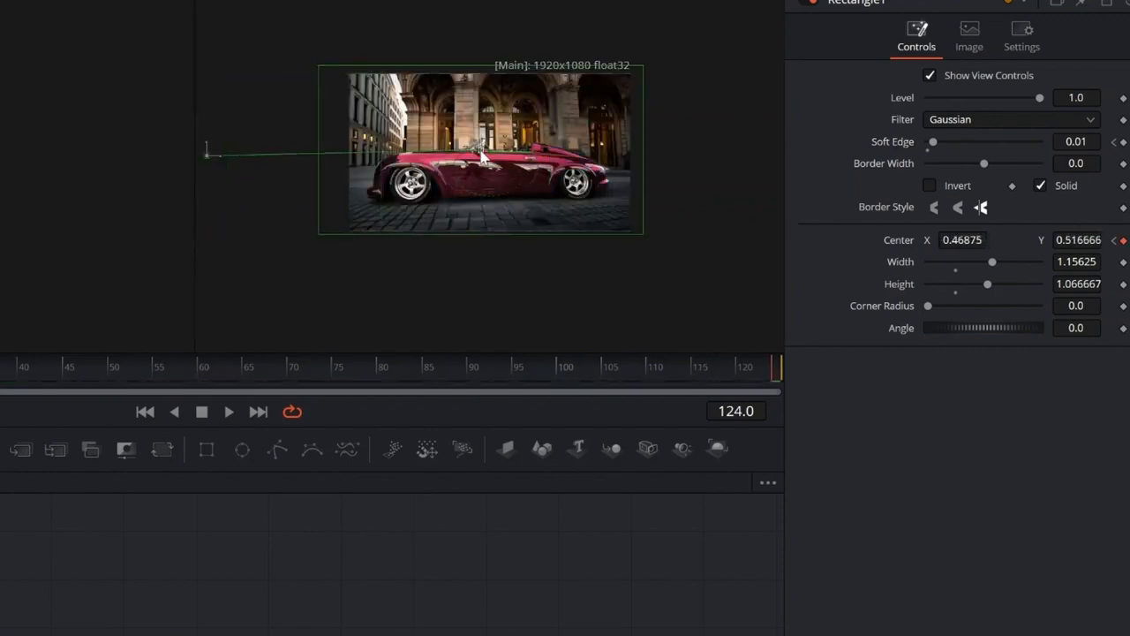
drag(481, 159, 483, 152)
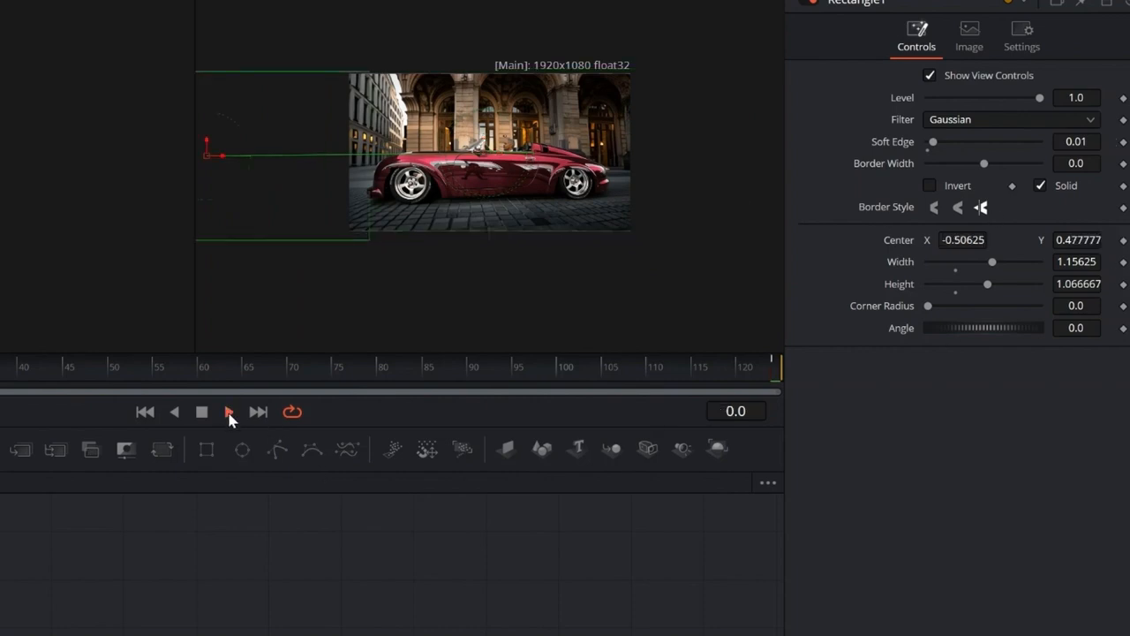
click(228, 412)
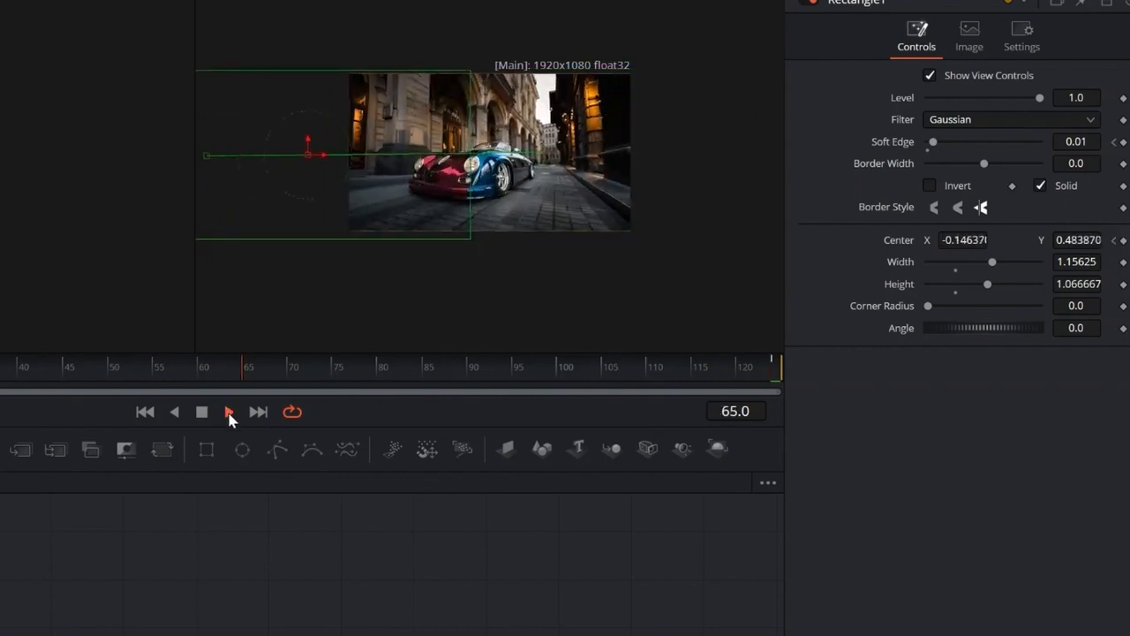